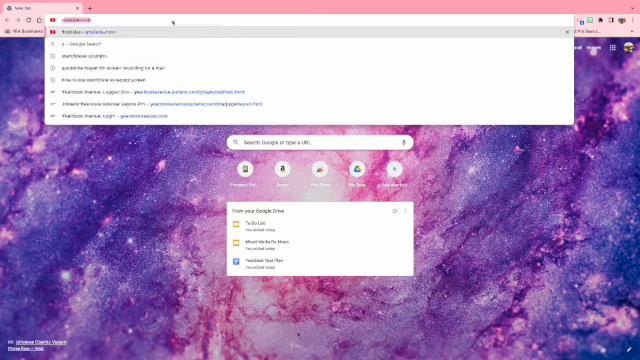
Navigate Chrome to yearbookavenue.com to load the Yearbook Avenue login page.
{"action": "type", "text": "yearbook"}
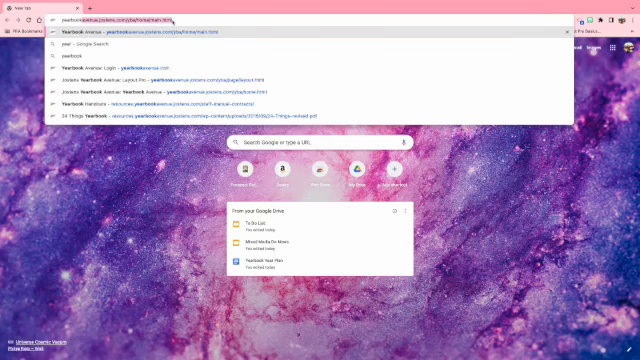
{"action": "type", "text": "yearbookavenu"}
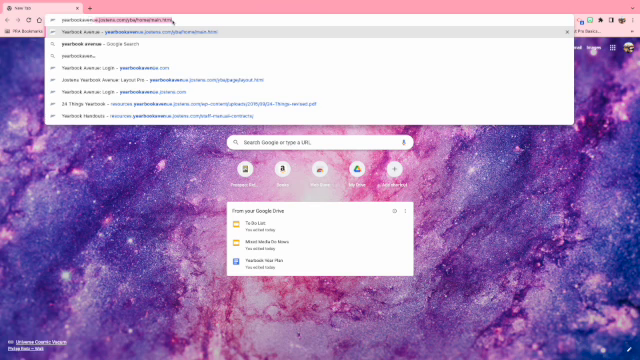
{"action": "type", "text": "yearbookavenue.com"}
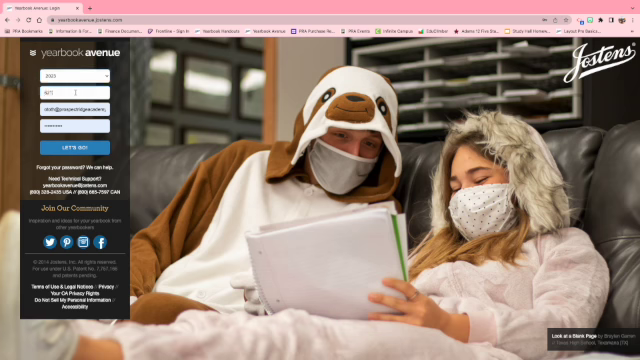
Enter the account credentials and sign in to reach the yearbook dashboard.
{"action": "left_click", "coordinate": [70, 128]}
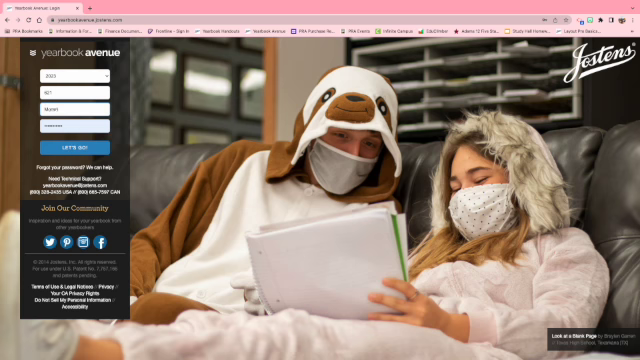
{"action": "left_click", "coordinate": [72, 128]}
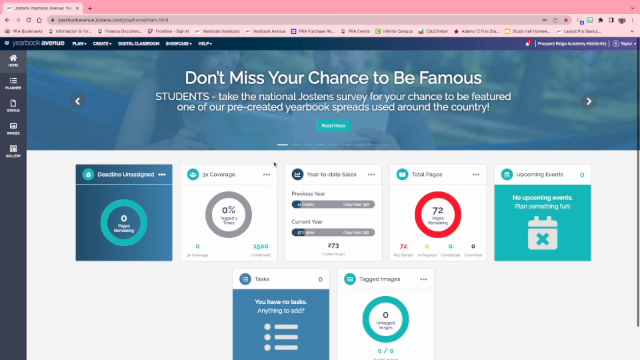
Show the page ladder via the Pages item in the top navigation.
{"action": "left_click", "coordinate": [592, 100]}
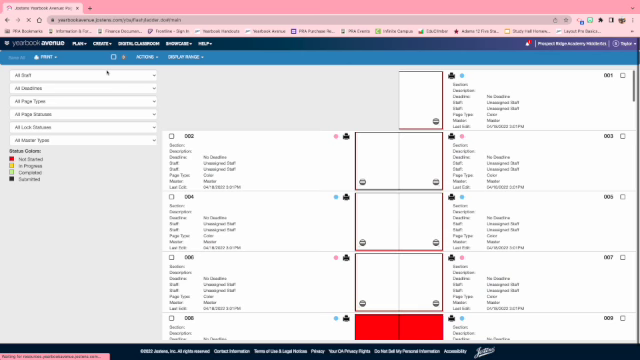
Select a page in the ladder and open its blank layout in the page editor.
{"action": "left_click", "coordinate": [96, 44]}
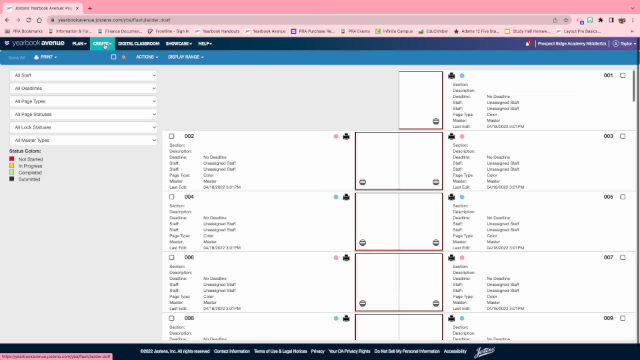
{"action": "left_click", "coordinate": [104, 44]}
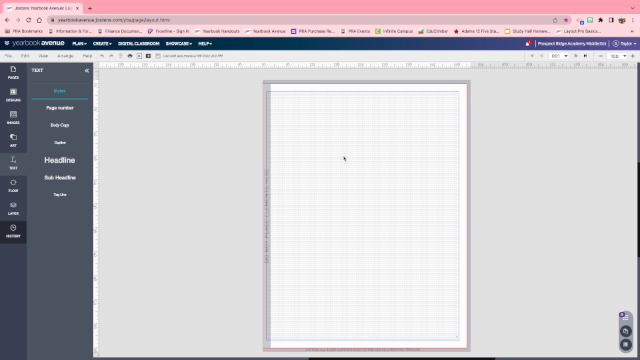
{"action": "mouse_move", "coordinate": [320, 256]}
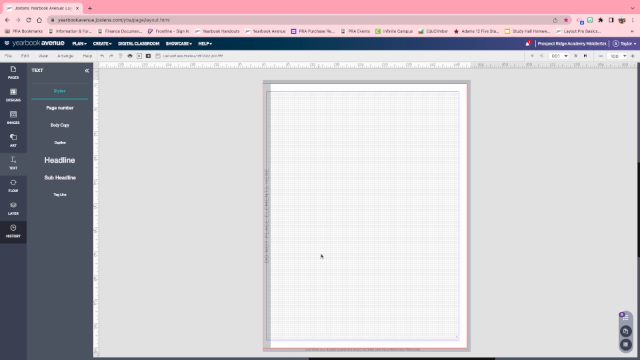
{"action": "mouse_move", "coordinate": [376, 284]}
{"action": "type", "text": "1. Headline Font and Size"}
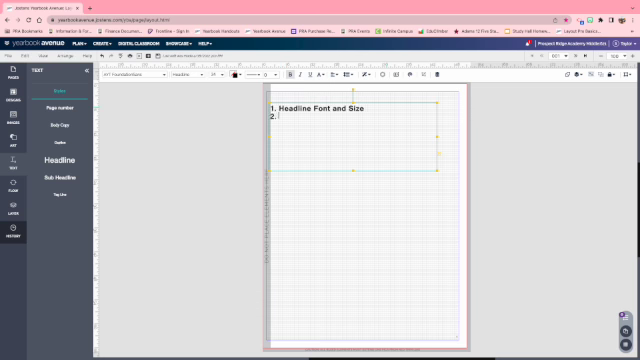
Type the checklist: Stories and Captions Font and Size, and Color scheme with one primary colour.
{"action": "type", "text": "Stories Font and Size"}
{"action": "type", "text": "Capt"}
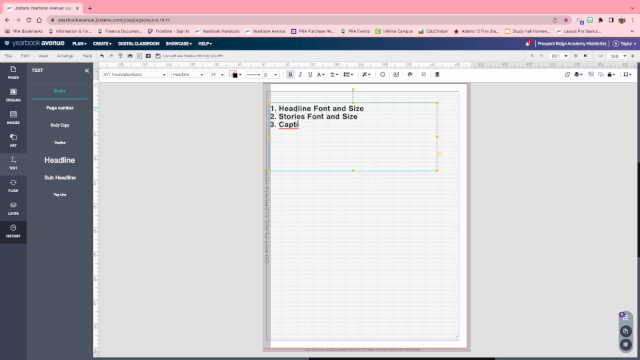
{"action": "type", "text": "ions Font and Size"}
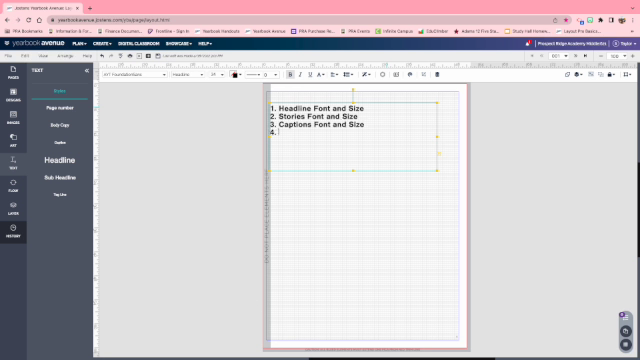
{"action": "type", "text": "Color"}
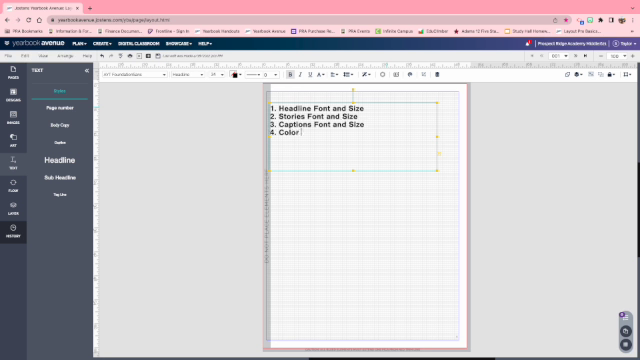
{"action": "type", "text": "scheme with on"}
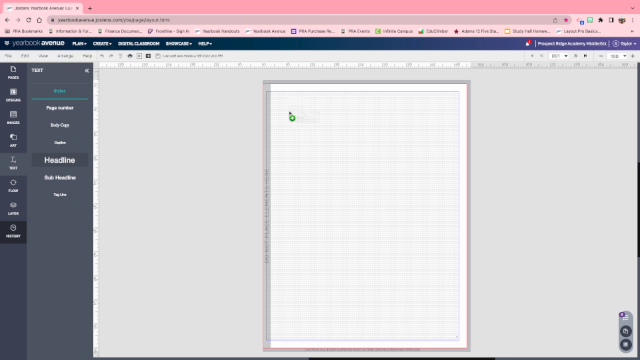
Place a headline text box reading 'Headline Font and S...' and give its first line a larger font size.
{"action": "left_click", "coordinate": [60, 160]}
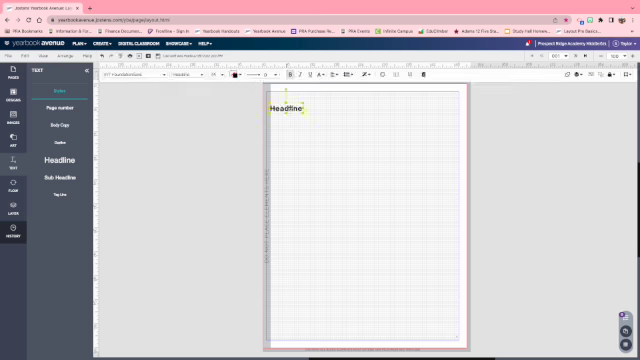
{"action": "double_click", "coordinate": [284, 104]}
{"action": "type", "text": "He"}
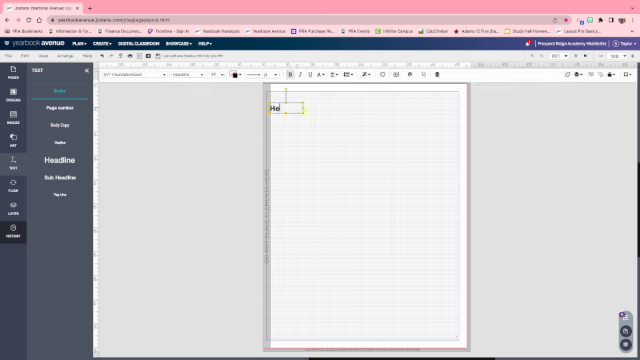
{"action": "type", "text": "adl"}
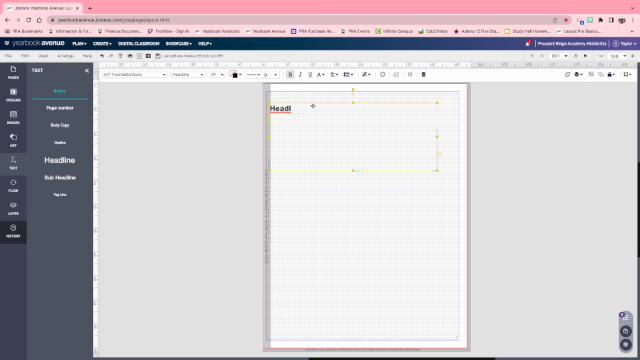
{"action": "type", "text": "Headline Font and Size"}
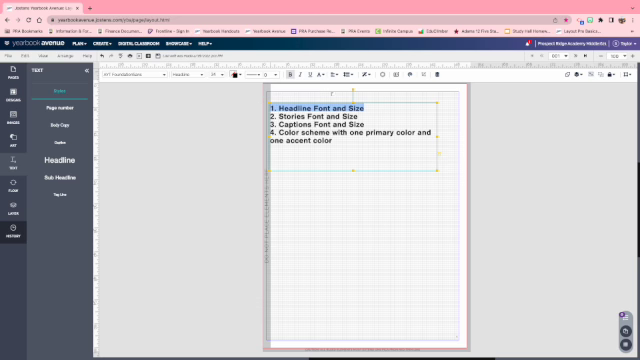
{"action": "left_click", "coordinate": [204, 78]}
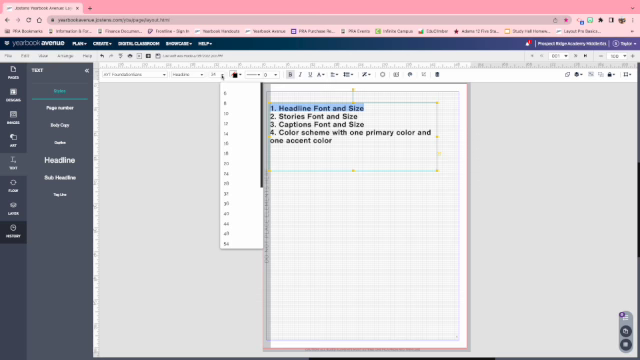
{"action": "left_click", "coordinate": [230, 188]}
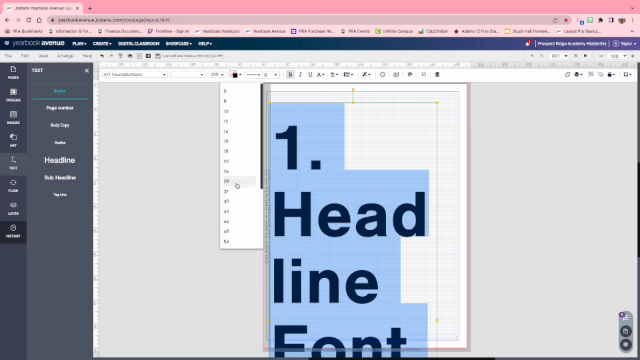
Make the headline line smaller and delete the Stories and Captions list lines.
{"action": "left_click", "coordinate": [232, 188]}
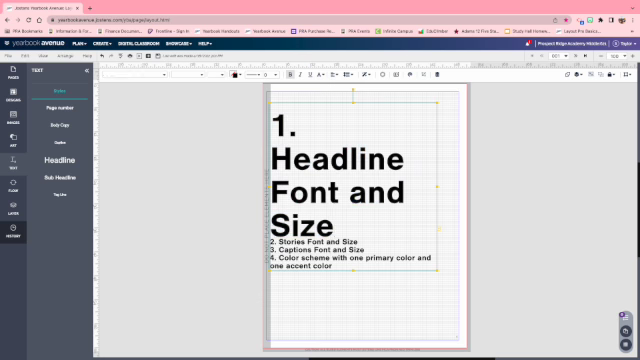
{"action": "double_click", "coordinate": [320, 242]}
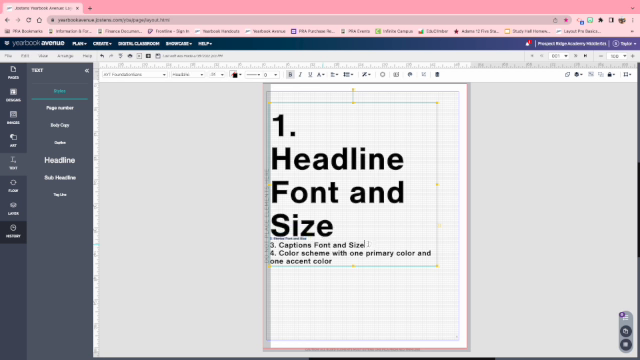
{"action": "double_click", "coordinate": [318, 244]}
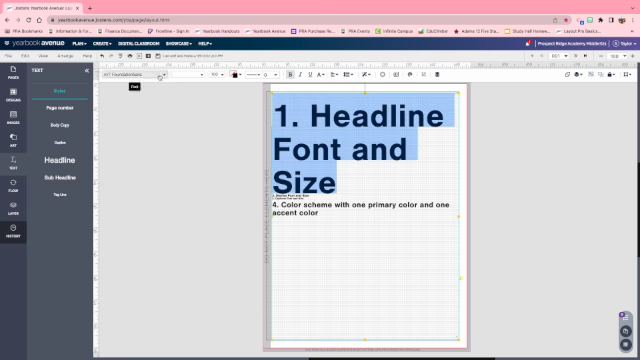
Set the headline in AYT Amigo labeled with size 100 and choose a font for the small line beneath.
{"action": "left_click", "coordinate": [140, 74]}
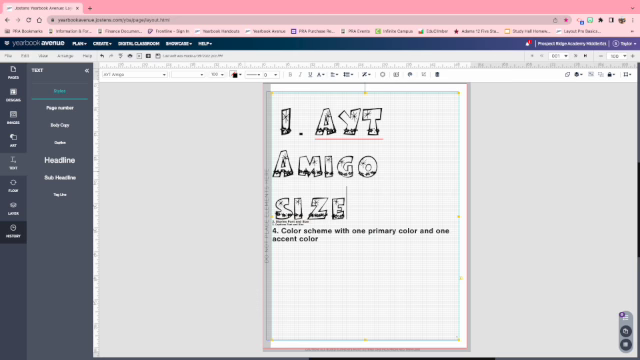
{"action": "type", "text": "100"}
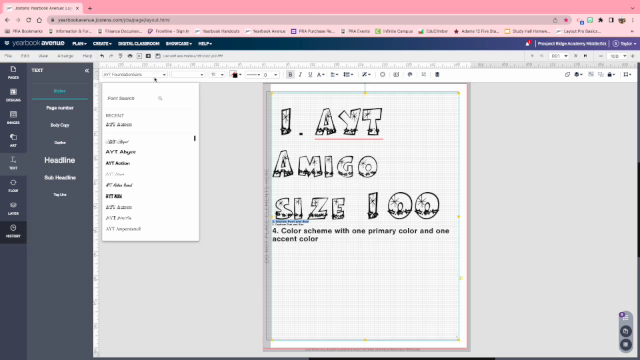
{"action": "mouse_move", "coordinate": [136, 152]}
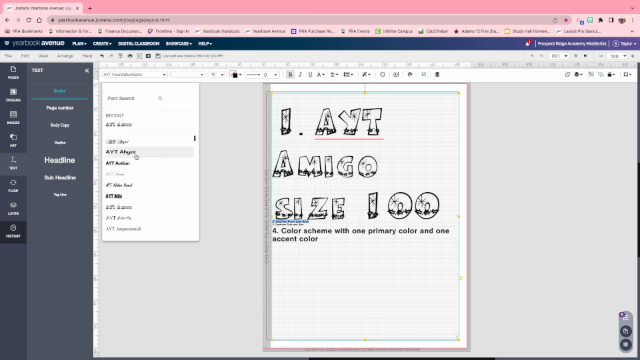
{"action": "left_click", "coordinate": [122, 152]}
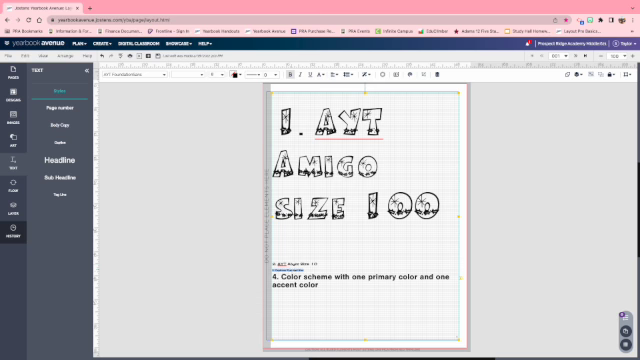
Apply a font from further down the list to the small text and delete the Color scheme line.
{"action": "left_click", "coordinate": [140, 74]}
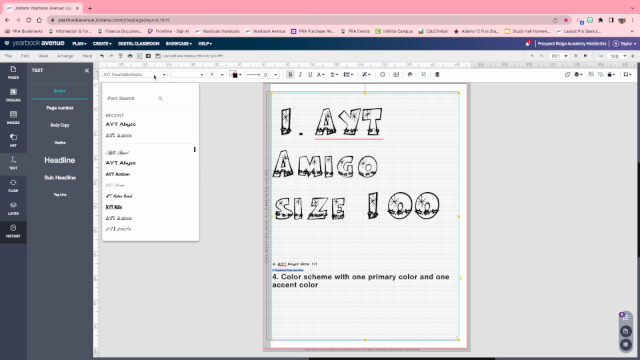
{"action": "scroll", "scroll_direction": "down", "scroll_amount": 3}
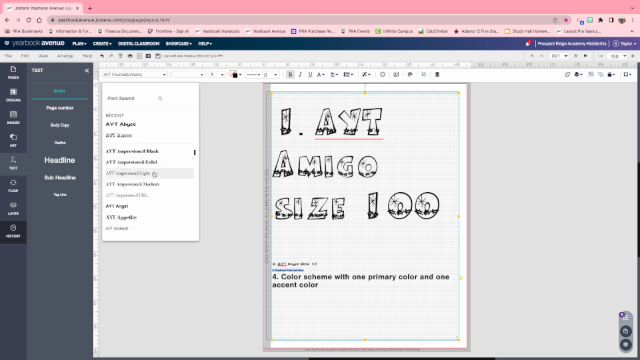
{"action": "scroll", "scroll_direction": "down", "scroll_amount": 3}
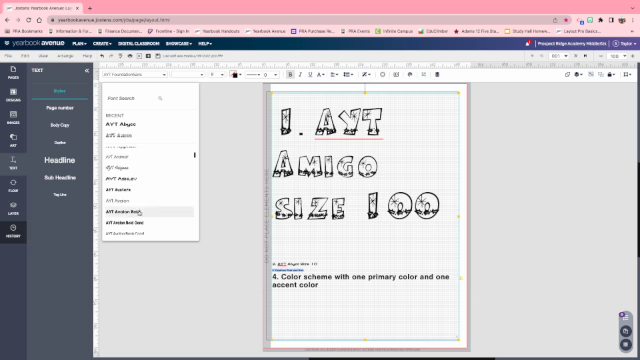
{"action": "left_click", "coordinate": [128, 206]}
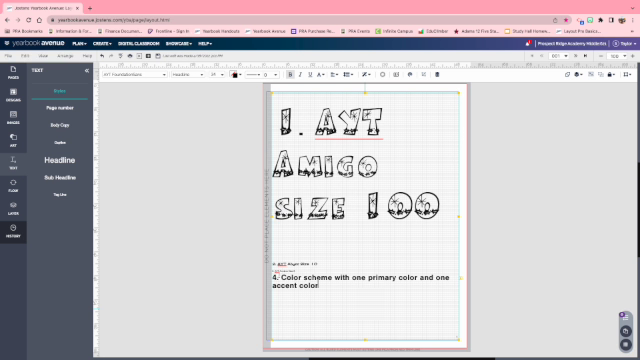
{"action": "double_click", "coordinate": [364, 284]}
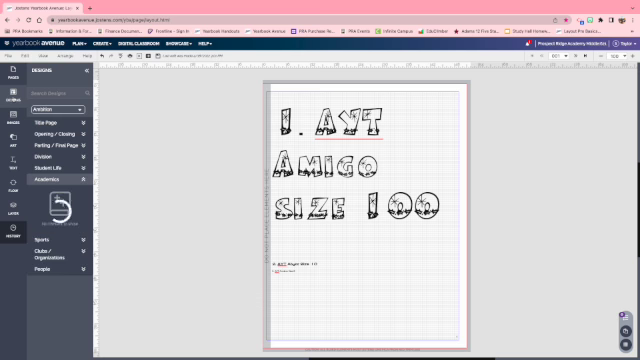
Insert a pink circle from the Shapes panel below the text and add a label under it.
{"action": "left_click", "coordinate": [12, 128]}
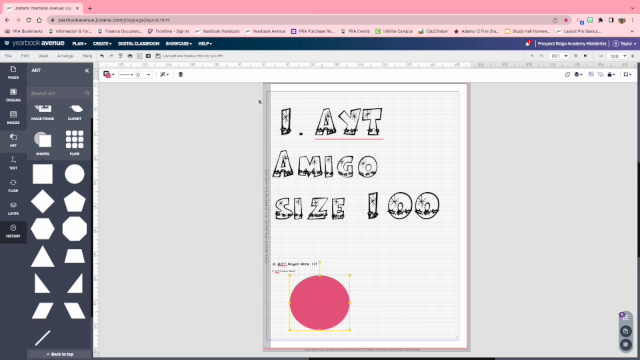
{"action": "left_click", "coordinate": [112, 76]}
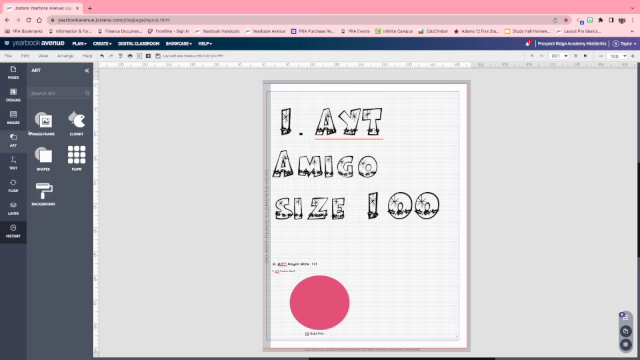
Add a gray circle right of the pink one and label it underneath.
{"action": "left_click", "coordinate": [46, 158]}
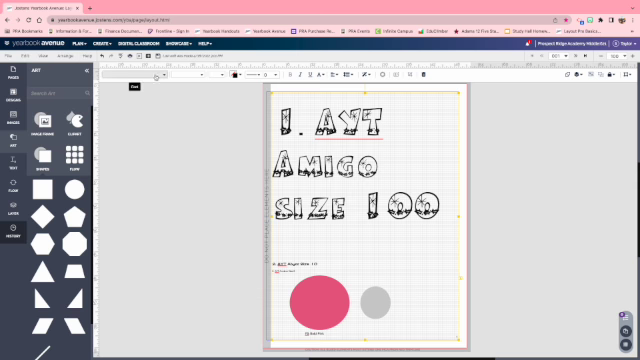
{"action": "left_click", "coordinate": [376, 298]}
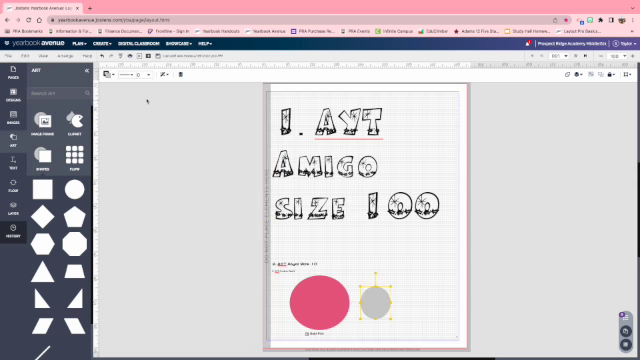
{"action": "left_click", "coordinate": [132, 76]}
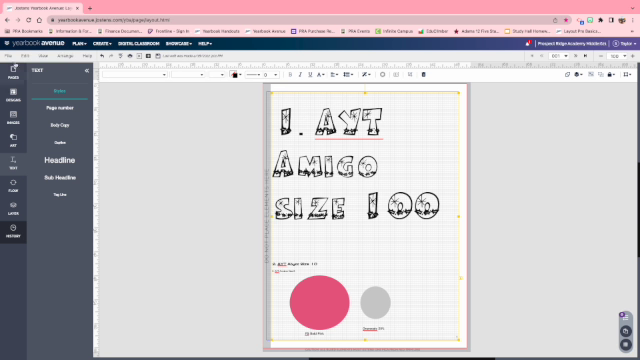
{"action": "left_click", "coordinate": [14, 44]}
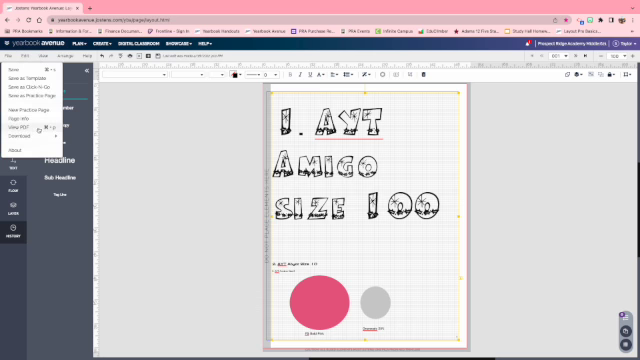